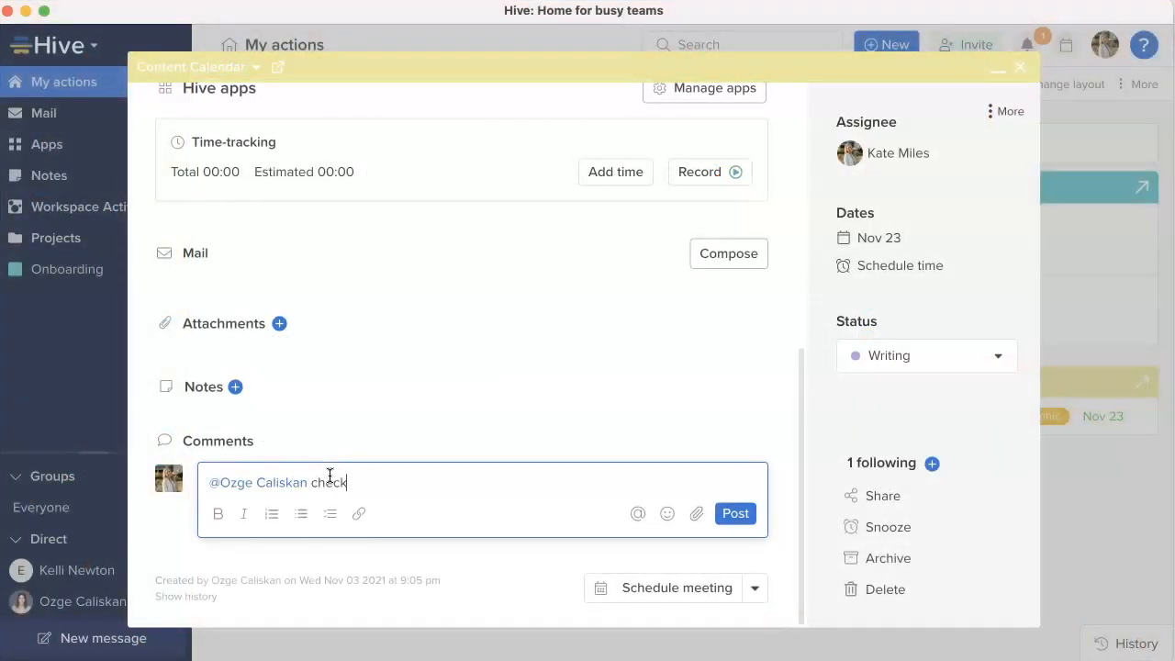
{"action": "type", "text": "out this spelcheck feature"}
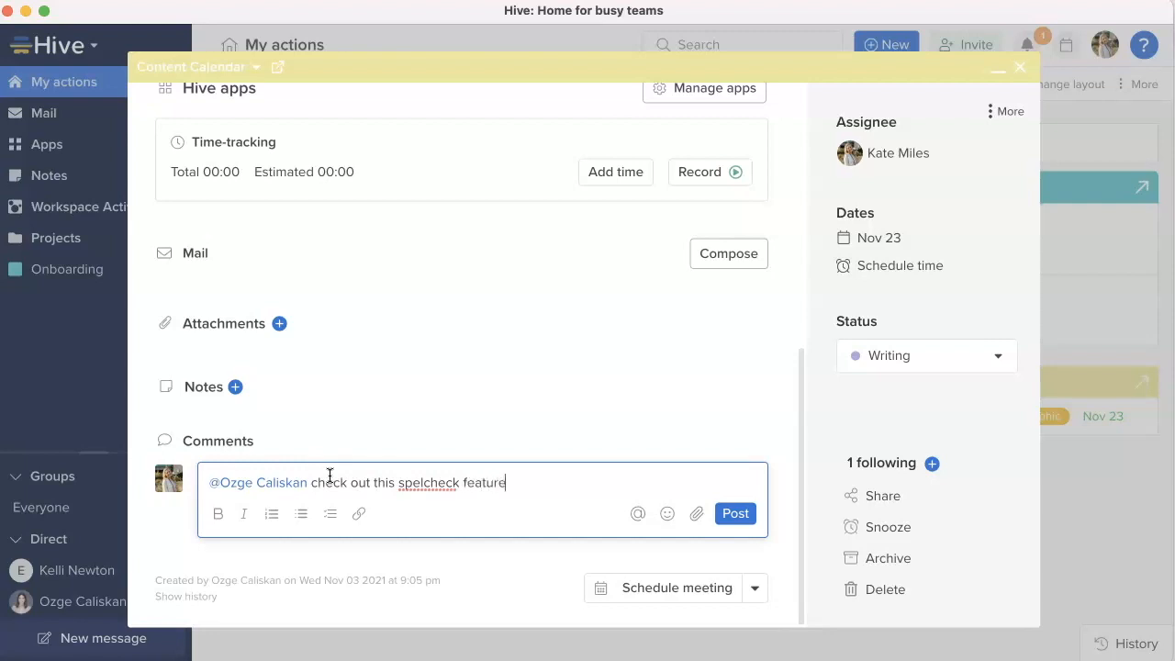
{"action": "type", "text": "!"}
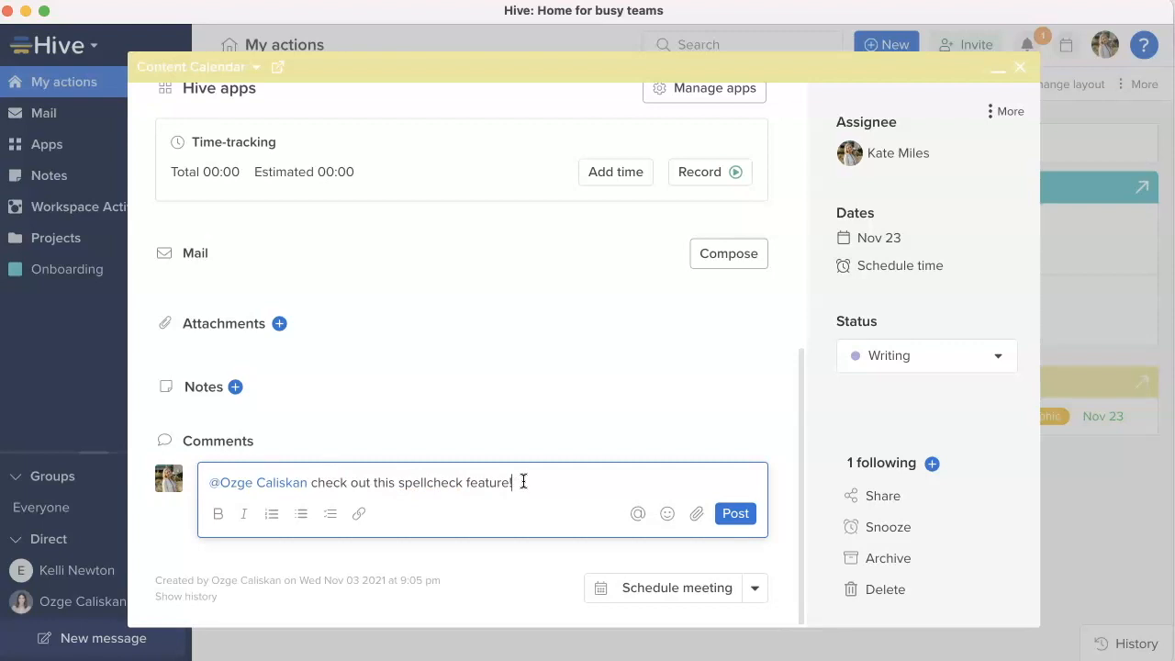
{"action": "left_click", "coordinate": [735, 514]}
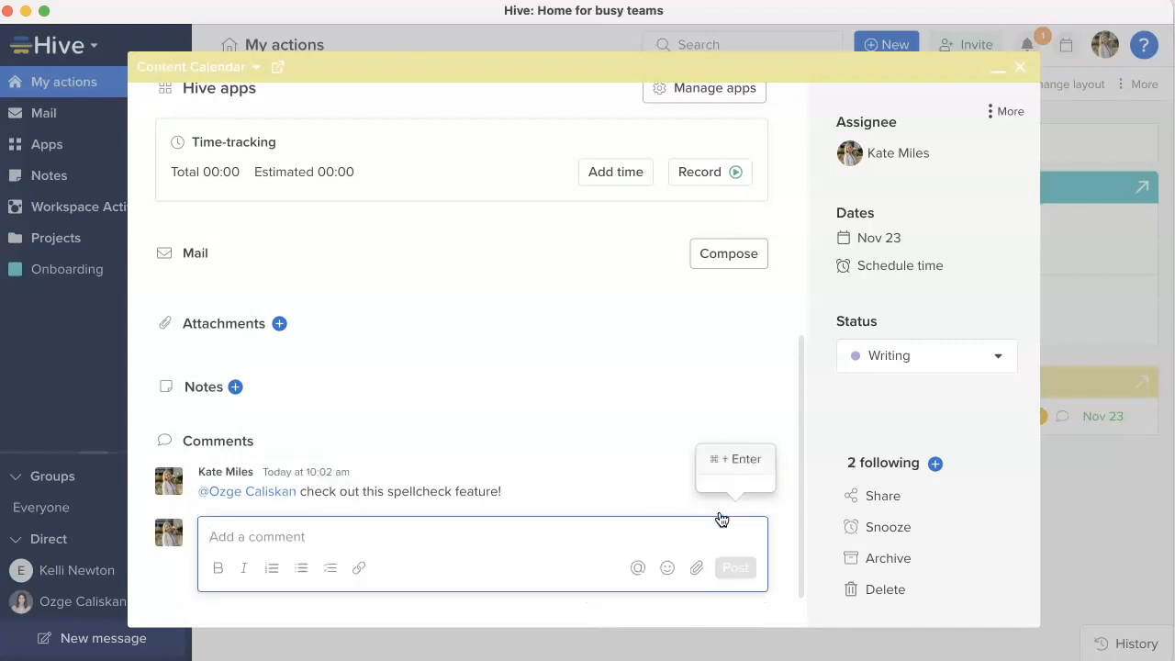
{"action": "left_click", "coordinate": [1019, 66]}
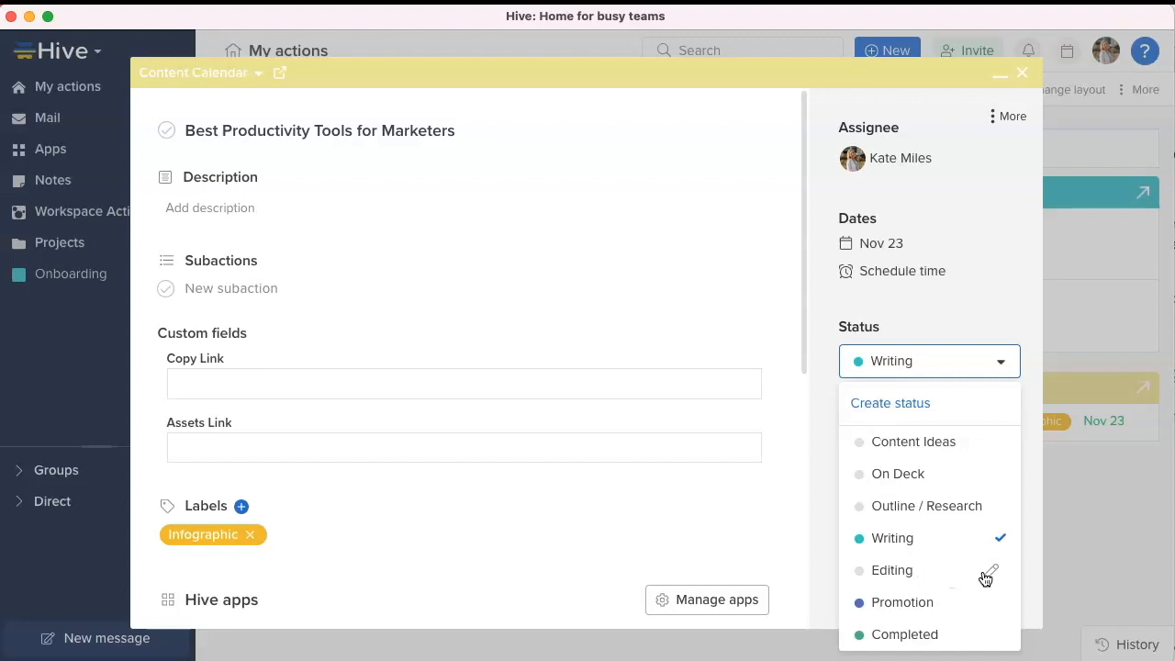
Edit the Writing status colour, review the coloured Status column, and go to Workspace apps.
{"action": "left_click", "coordinate": [988, 570]}
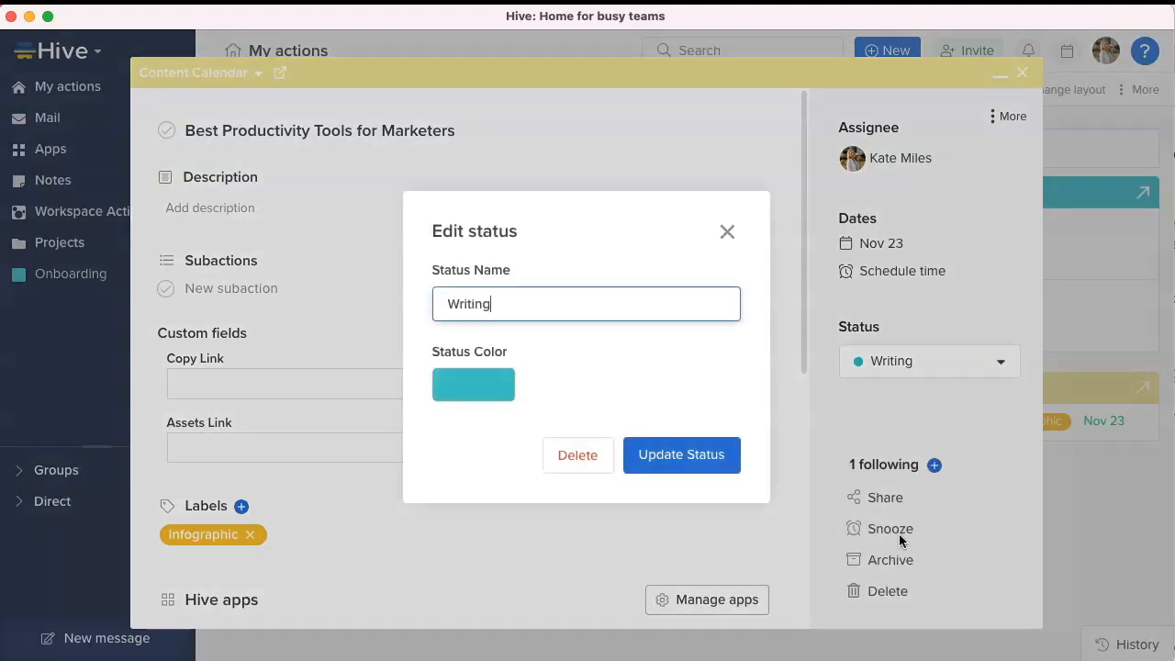
{"action": "left_click", "coordinate": [474, 384]}
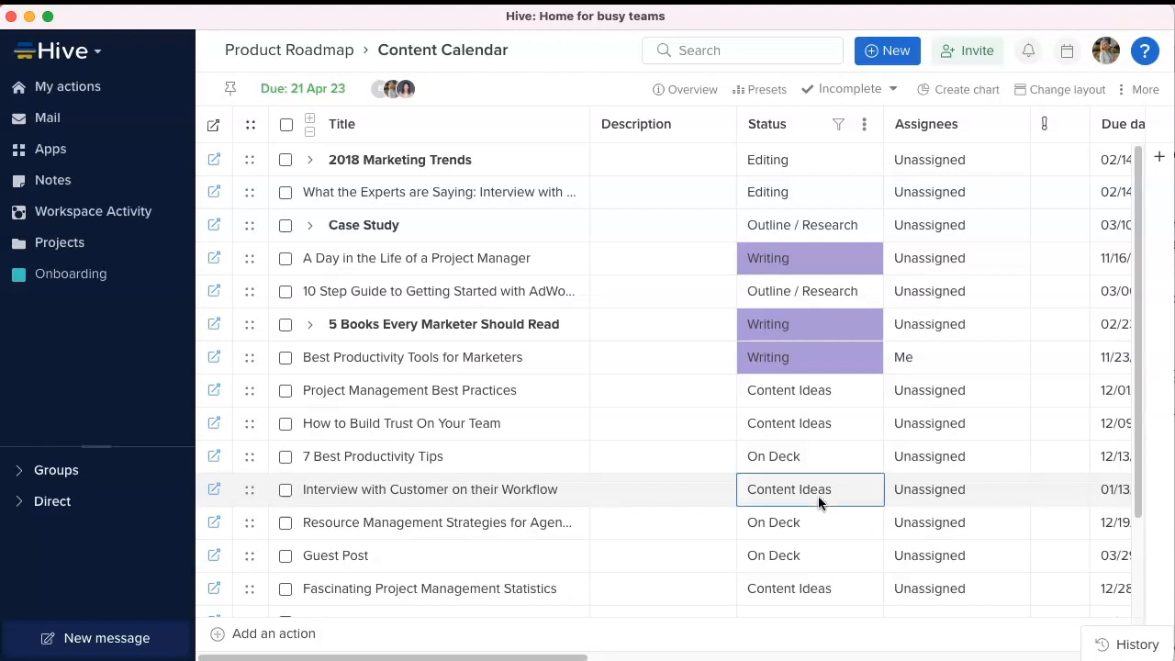
{"action": "scroll", "scroll_direction": "down", "scroll_amount": 3}
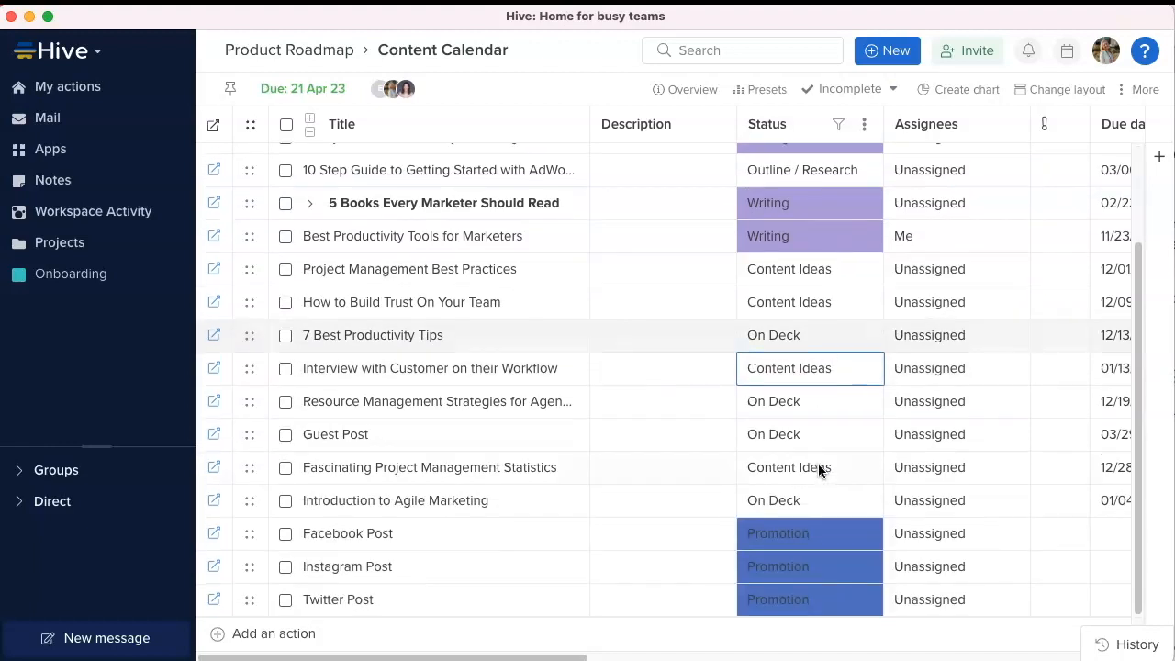
{"action": "left_click", "coordinate": [51, 148]}
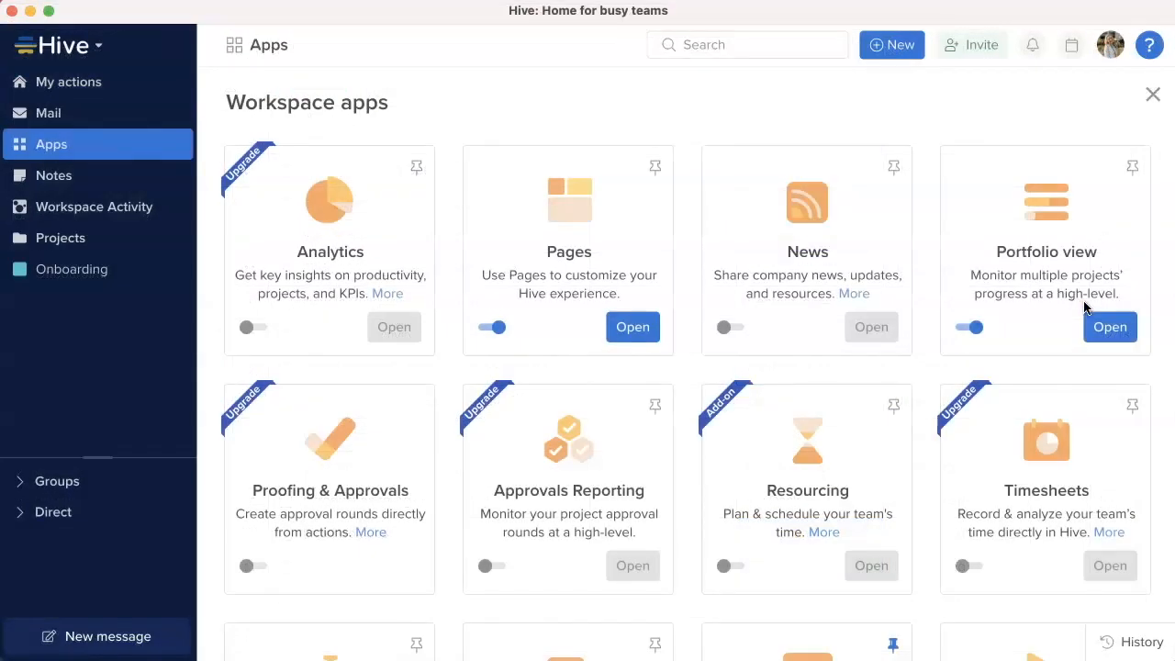
In Portfolio view, select all projects and apply so all six are listed.
{"action": "left_click", "coordinate": [1109, 326]}
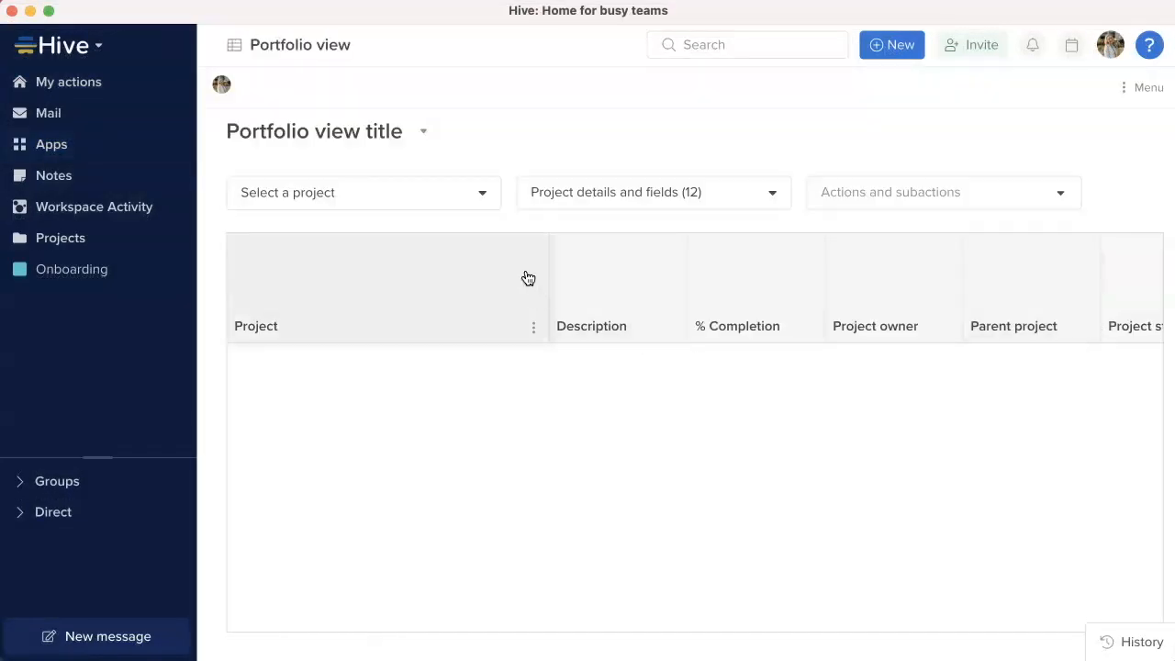
{"action": "left_click", "coordinate": [364, 192]}
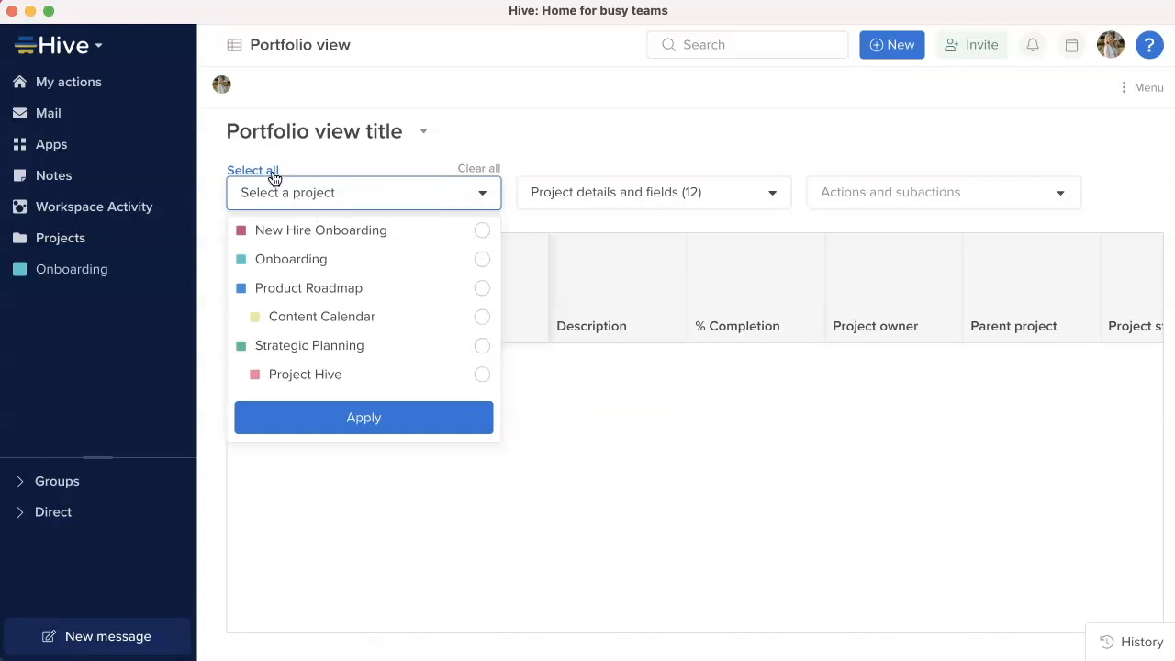
{"action": "left_click", "coordinate": [253, 169]}
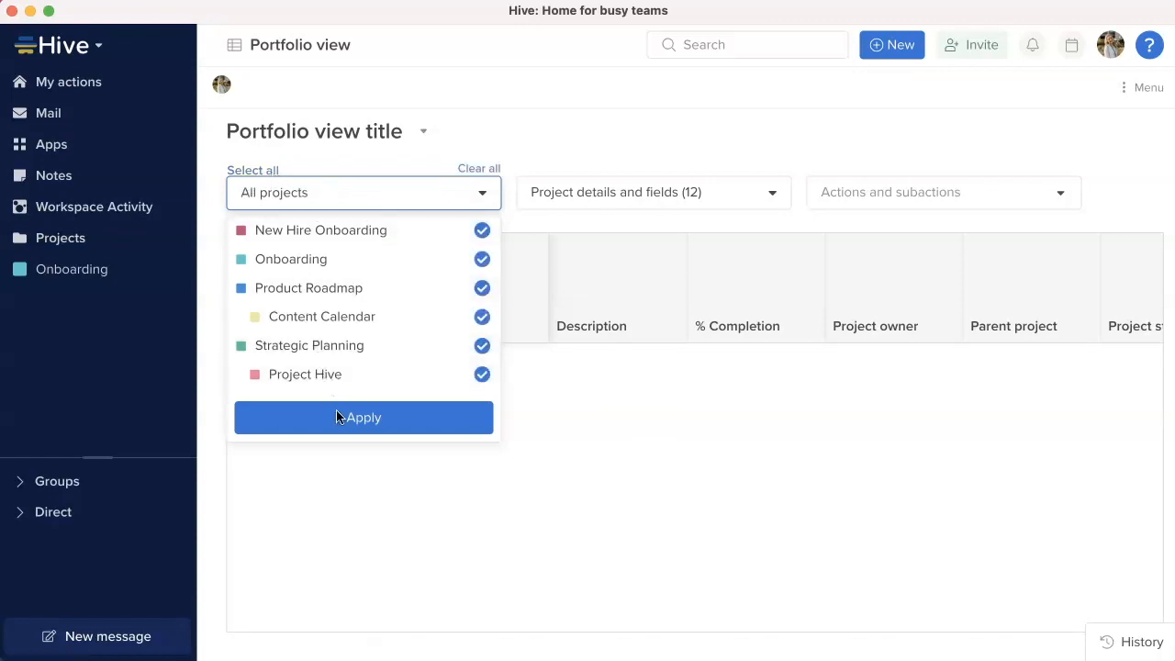
{"action": "left_click", "coordinate": [364, 417]}
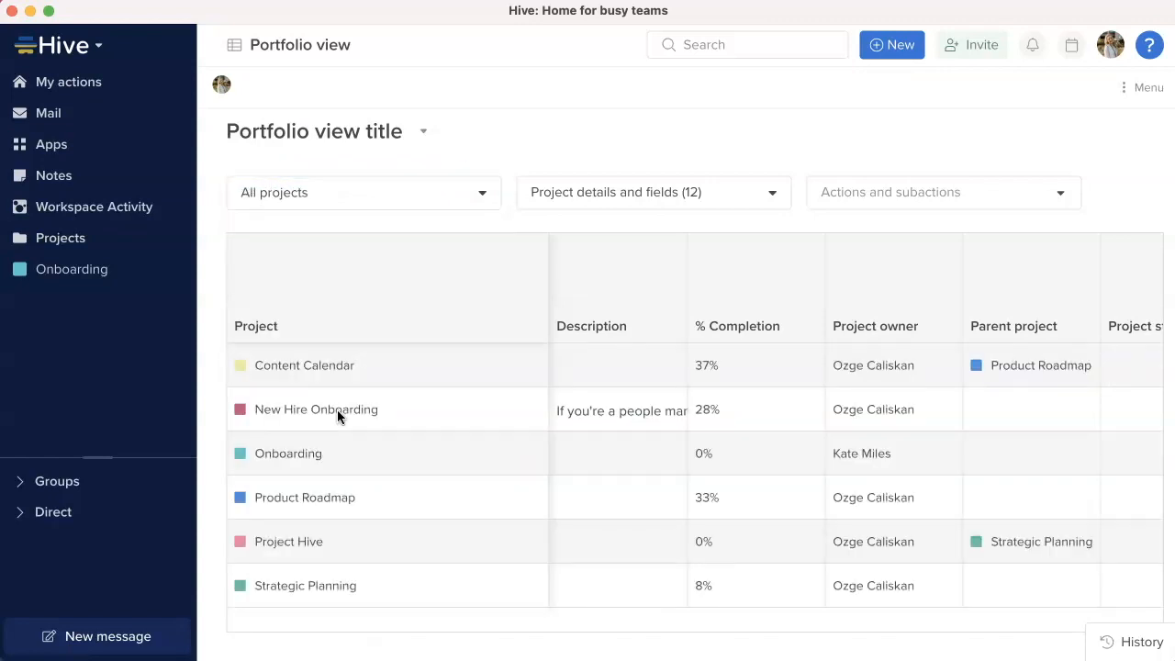
Review the portfolio columns and open the New Hire Onboarding project.
{"action": "scroll", "scroll_direction": "right", "scroll_amount": 3}
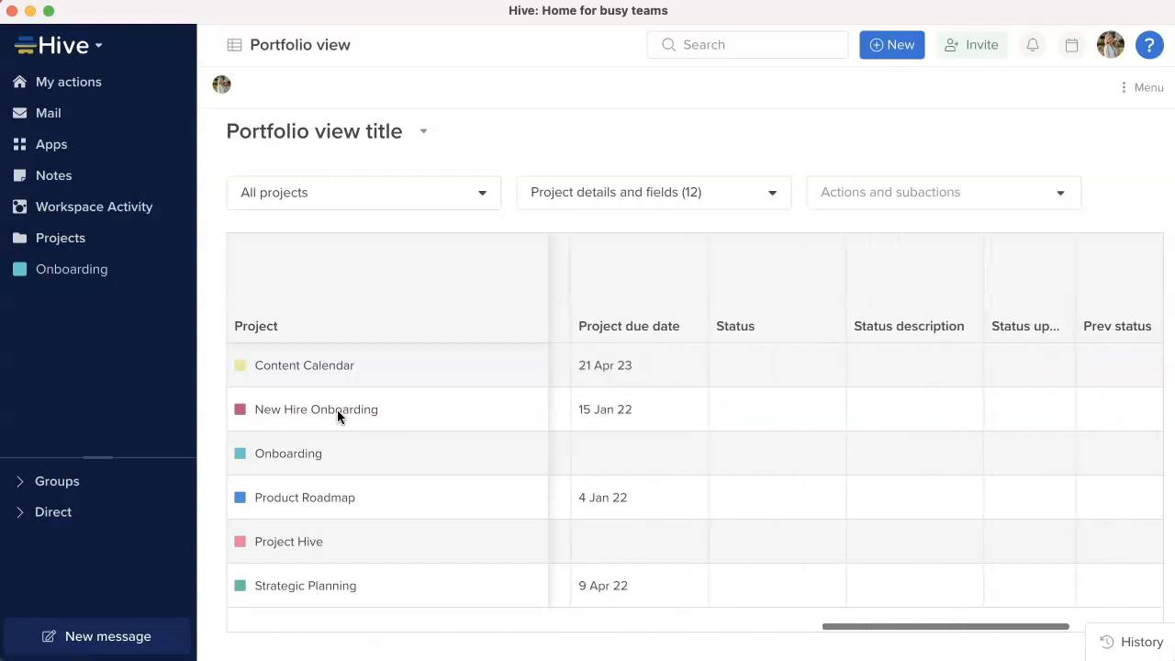
{"action": "scroll", "scroll_direction": "right", "scroll_amount": 3}
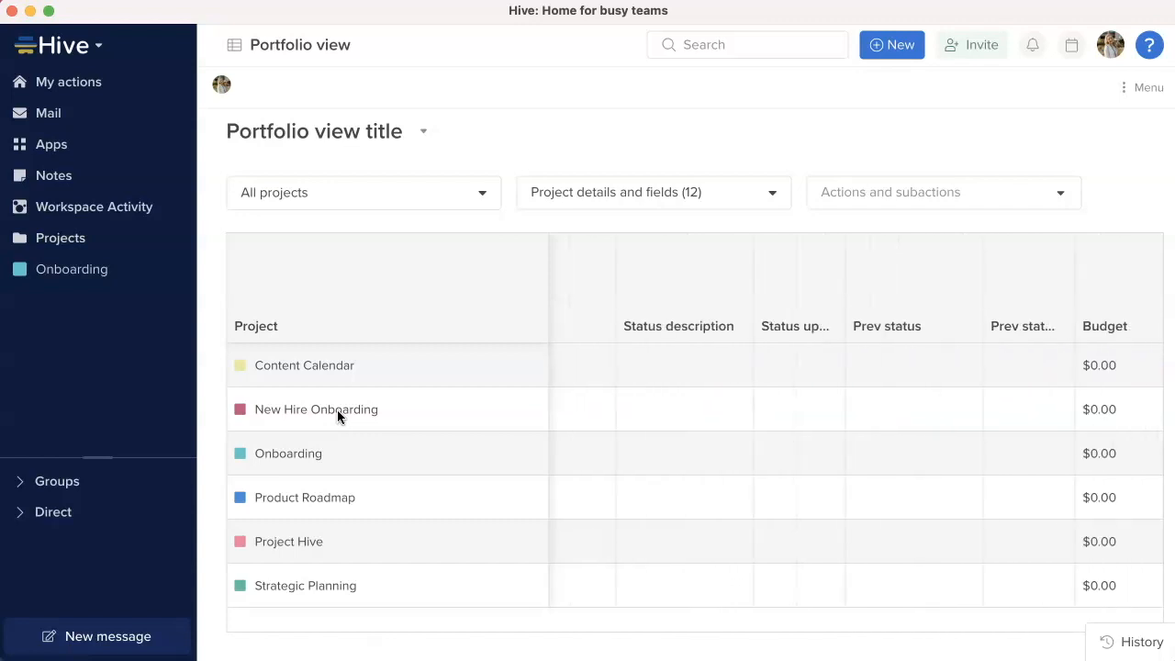
{"action": "left_click", "coordinate": [59, 239]}
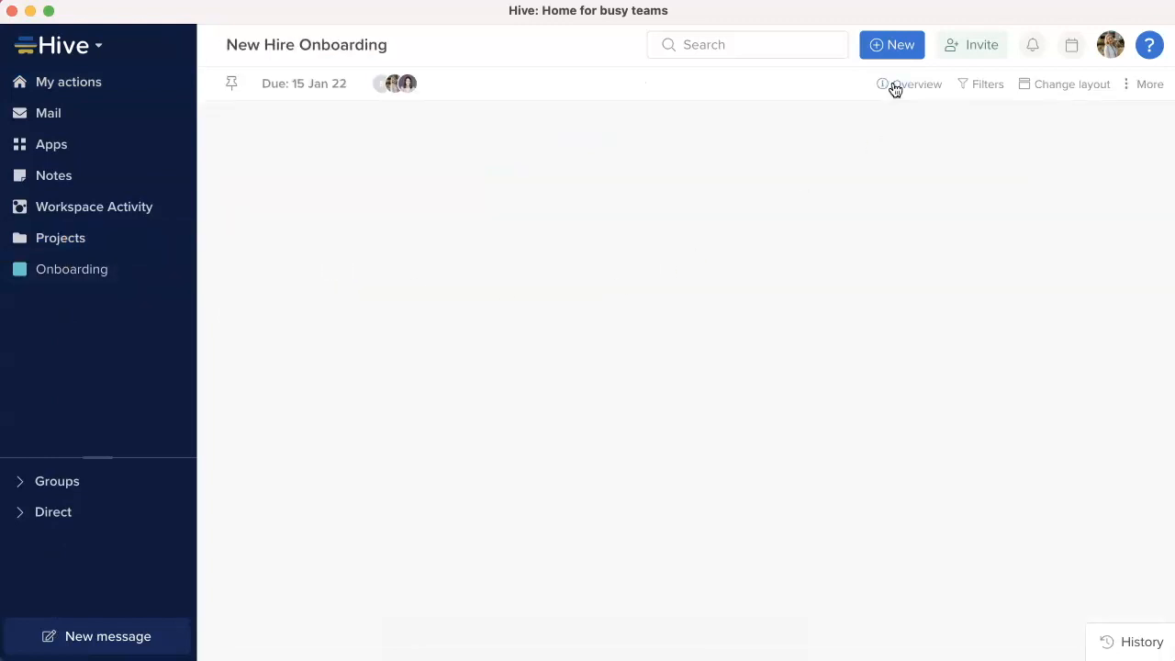
Show the New Hire Onboarding project overview at 28% completion.
{"action": "left_click", "coordinate": [919, 85]}
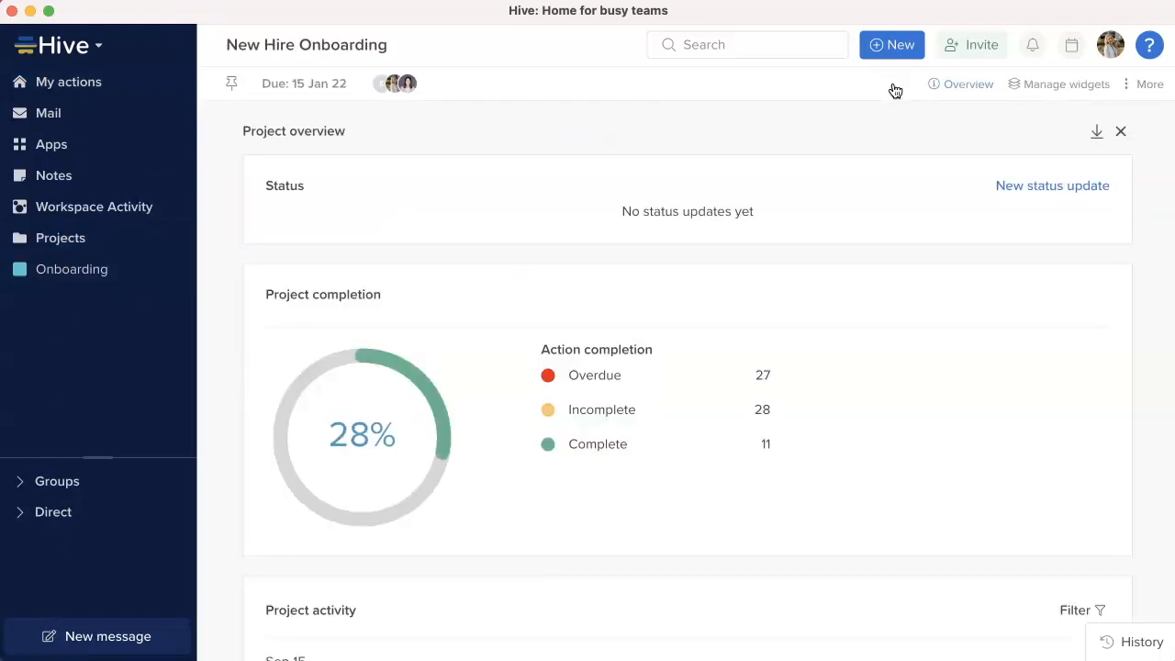
{"action": "mouse_move", "coordinate": [1094, 134]}
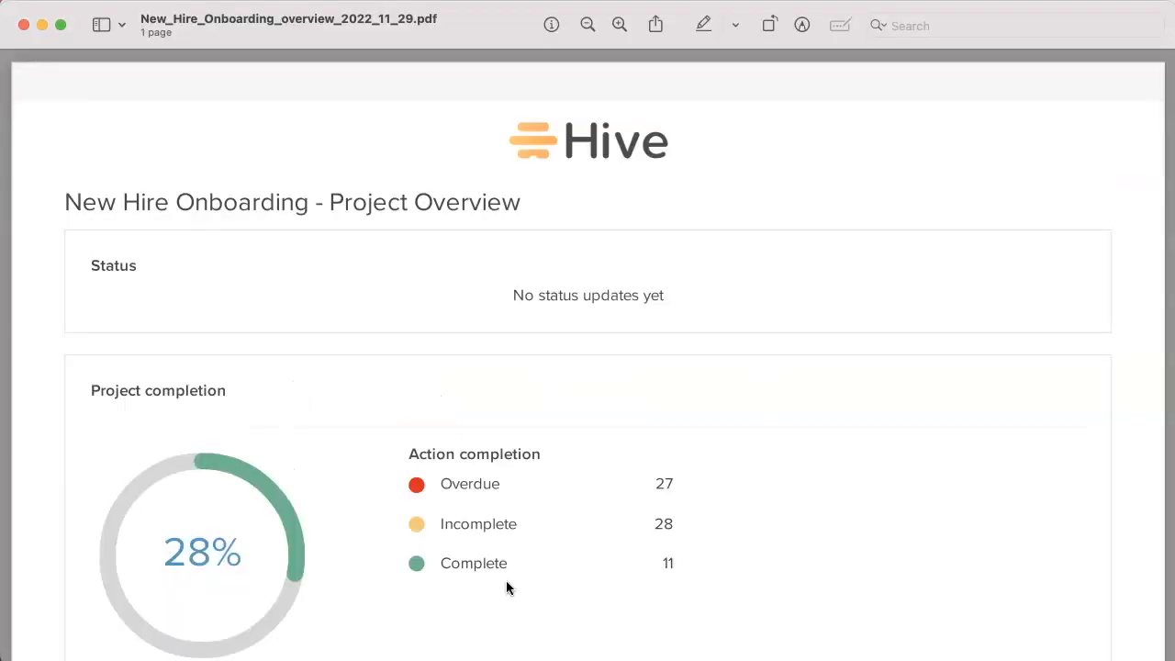
{"action": "scroll", "scroll_direction": "down", "scroll_amount": 3}
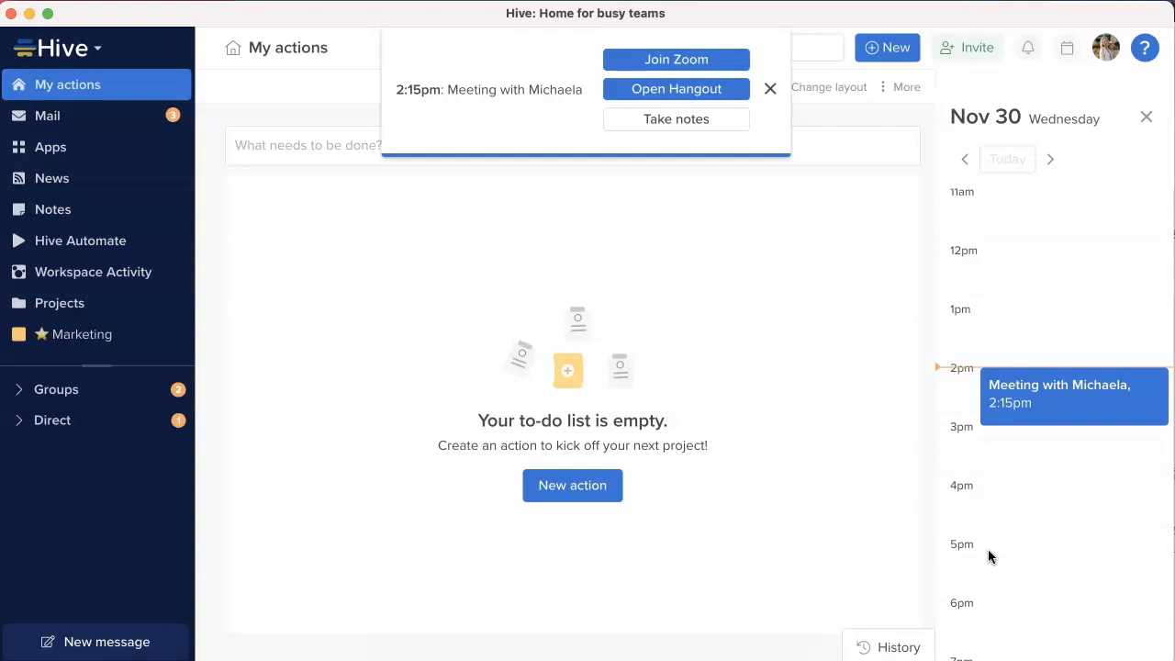
Go from the account avatar menu to the Notification settings page with audio options.
{"action": "left_click", "coordinate": [1105, 48]}
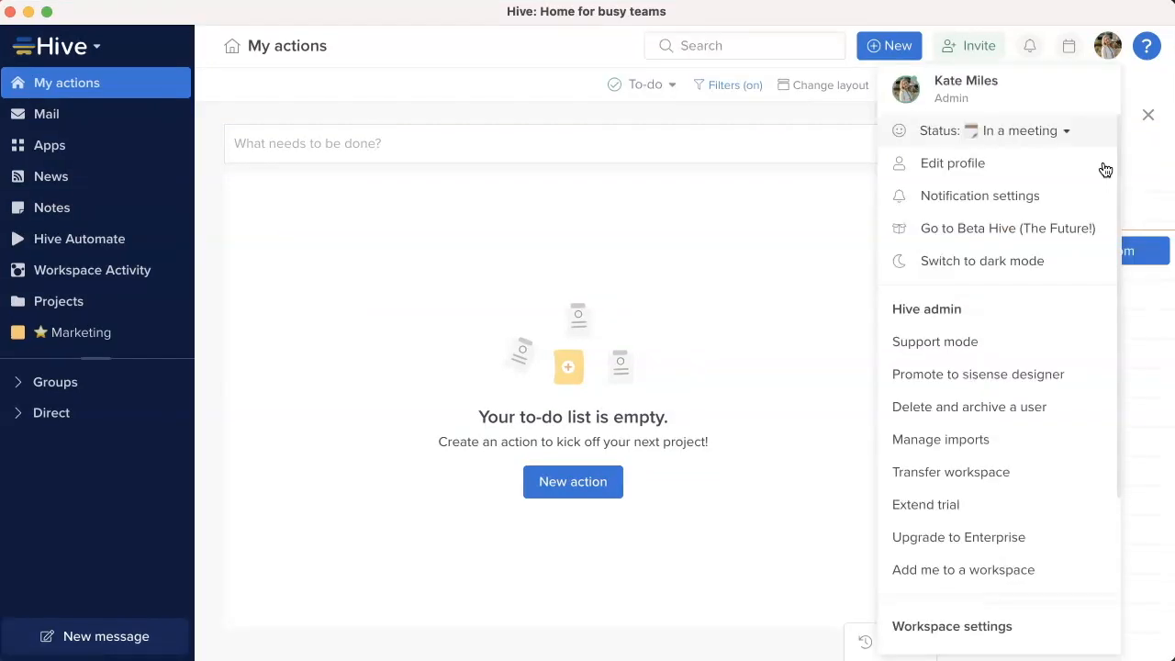
{"action": "left_click", "coordinate": [979, 195]}
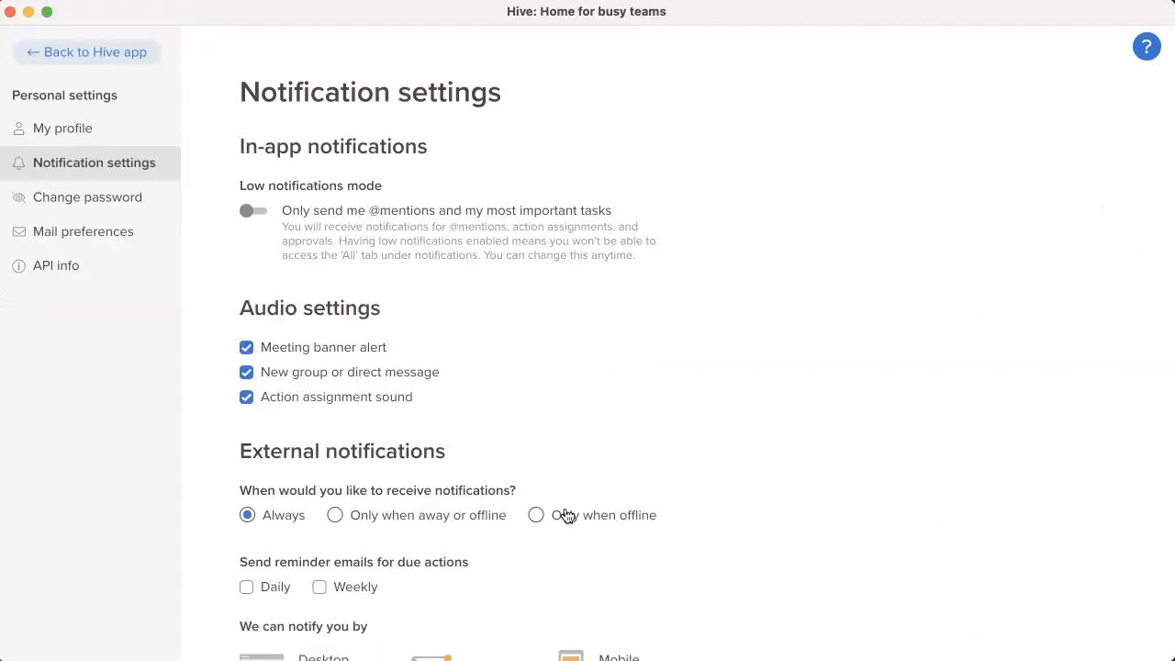